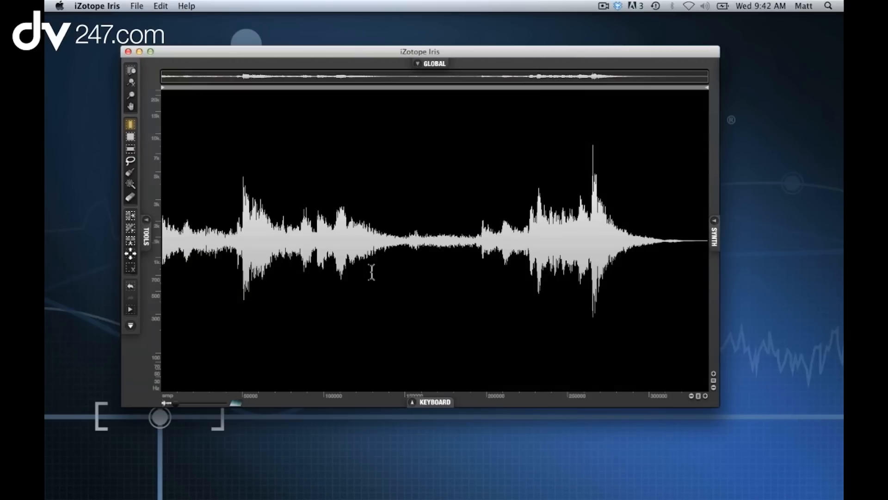
mouse_move(280, 275)
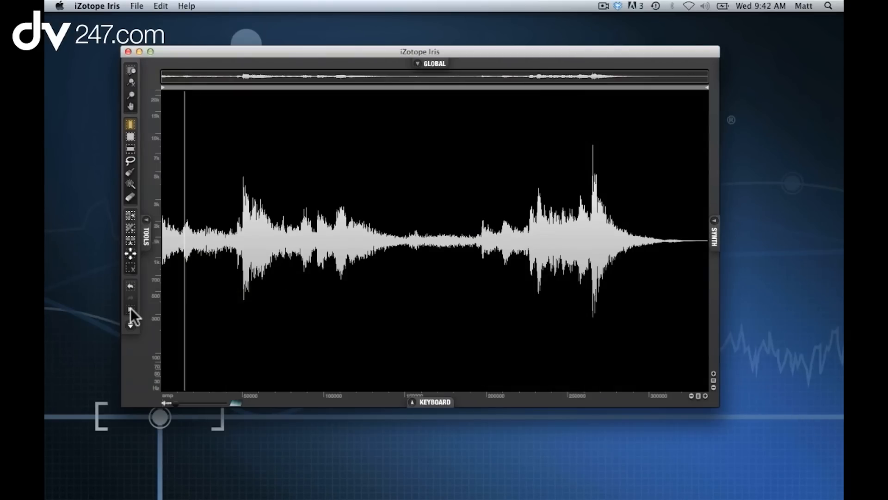
- Stop the bell sample's playback and show the playable keyboard panel beneath the spectrogram
left_click(331, 238)
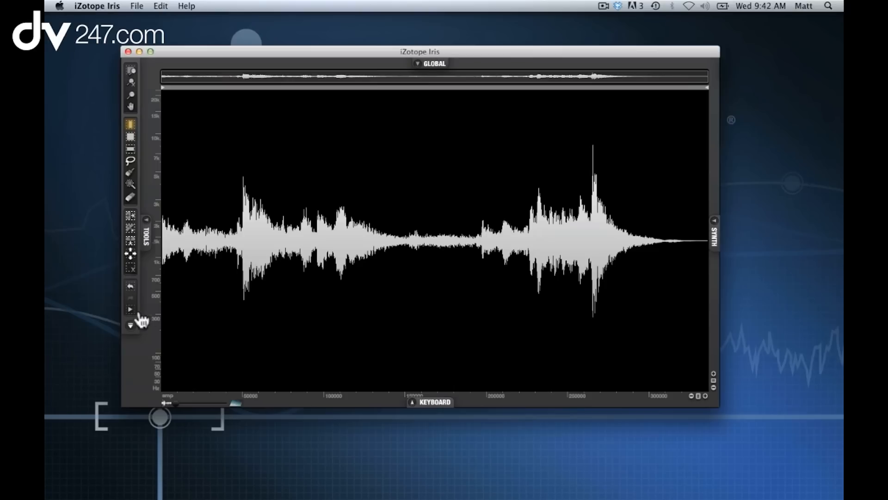
mouse_move(301, 345)
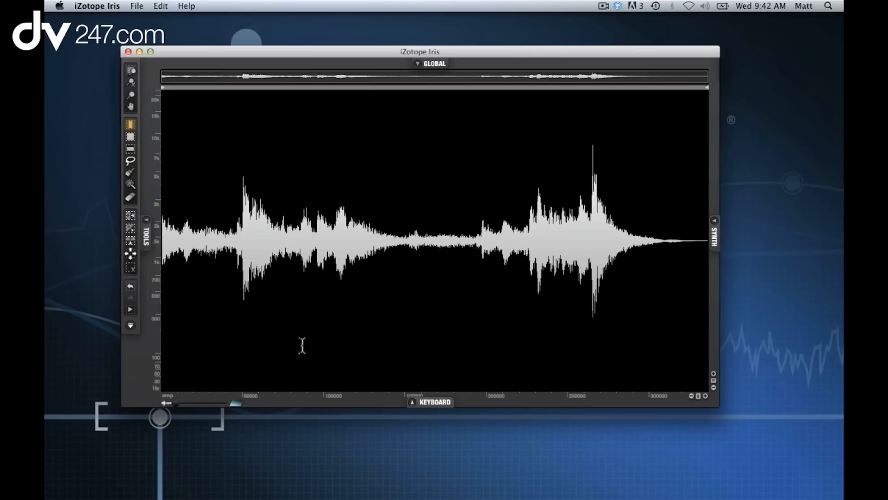
mouse_move(416, 409)
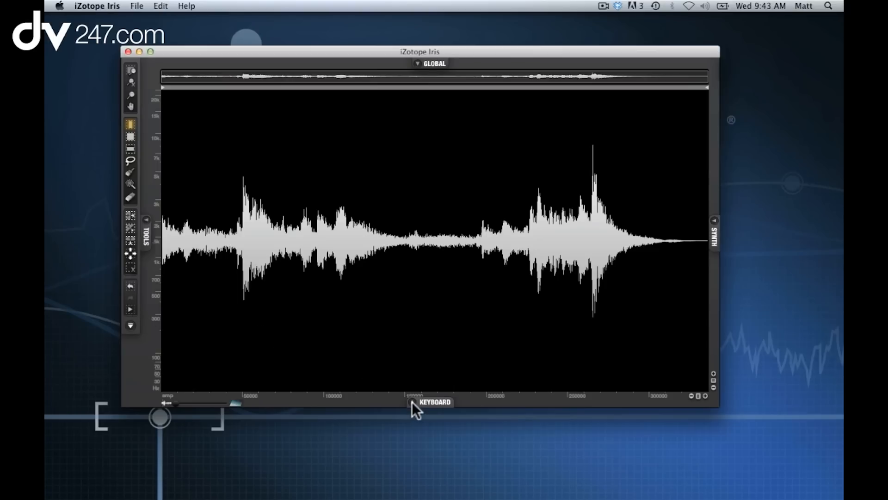
left_click(432, 403)
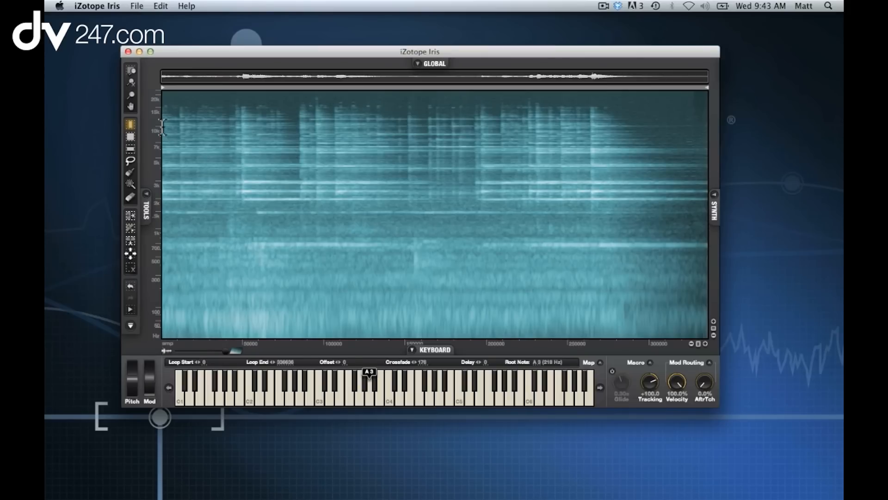
mouse_move(133, 315)
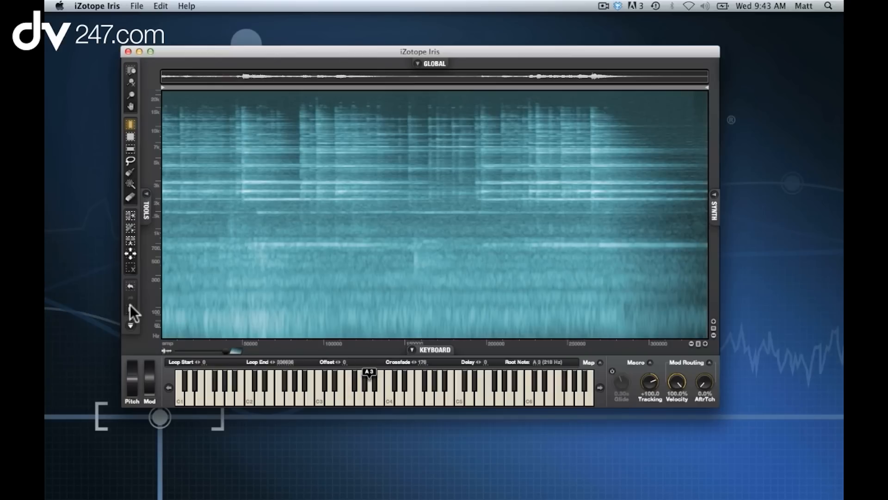
mouse_move(238, 174)
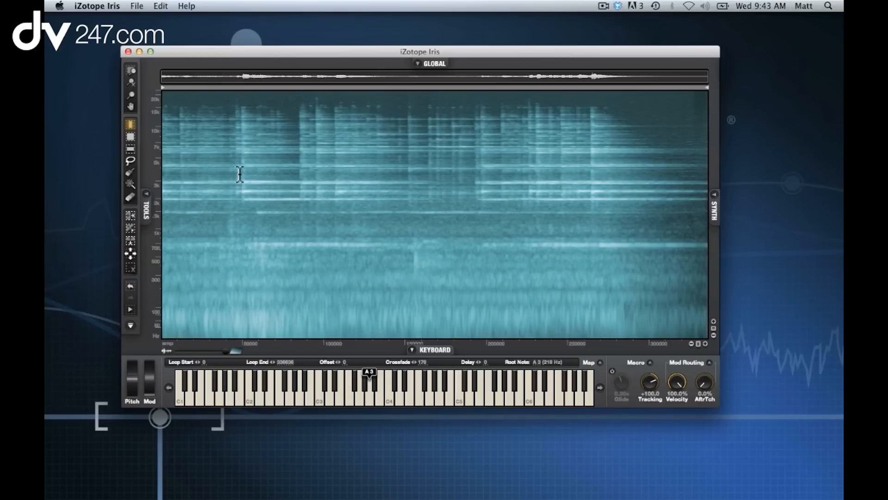
- Paint a Brush selection over the bright horizontal harmonic band near the bell's start
left_click_drag(238, 176, 312, 181)
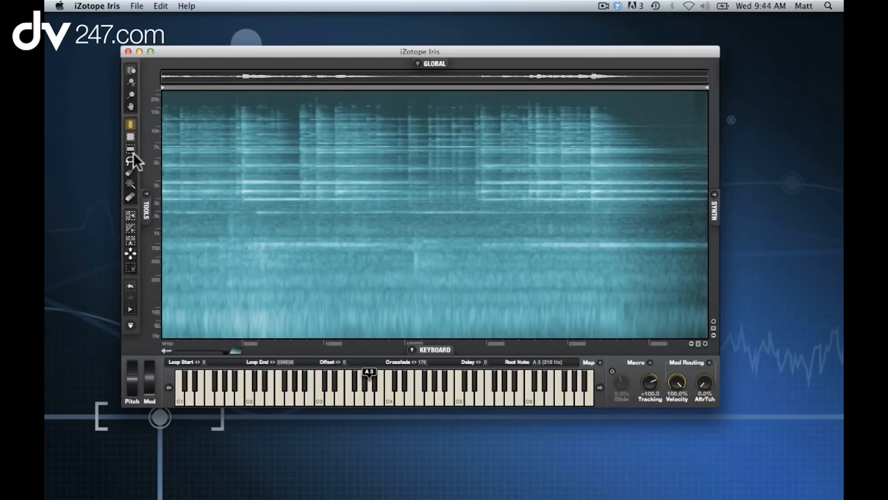
mouse_move(136, 156)
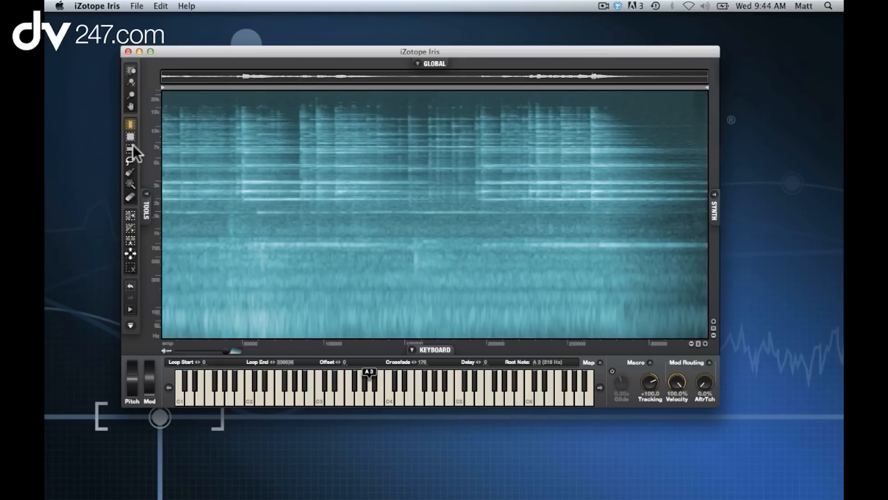
mouse_move(139, 178)
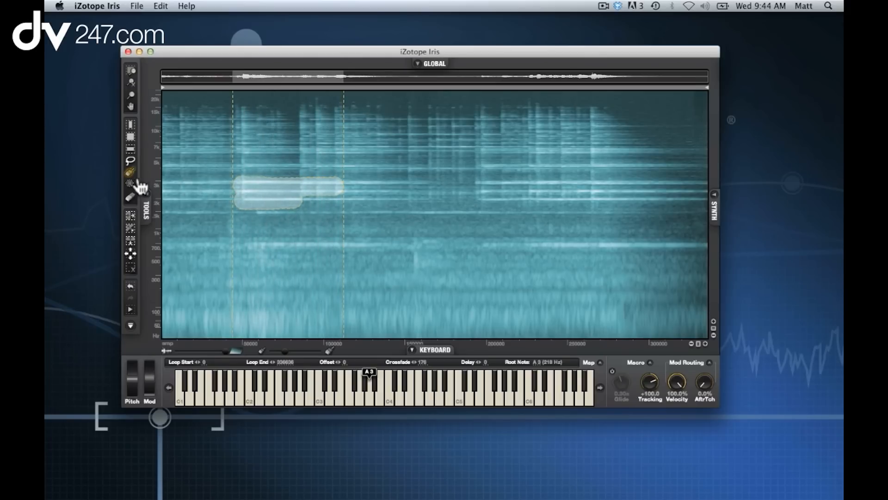
mouse_move(133, 274)
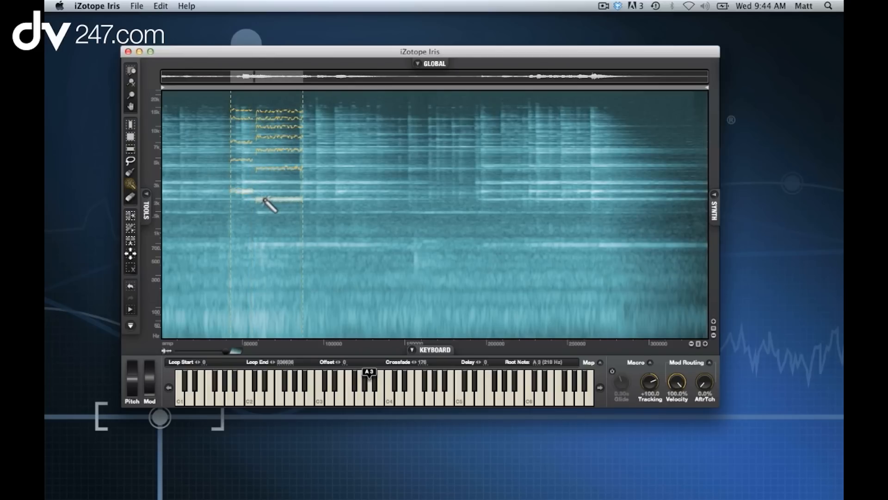
- Add the lower partial line with the Magic Wand, then bring up the layer's synth settings
left_click(390, 388)
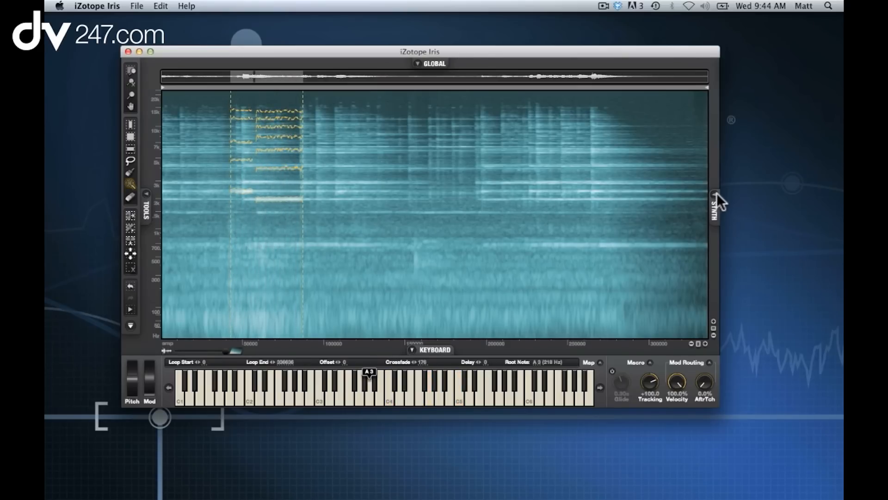
left_click(715, 208)
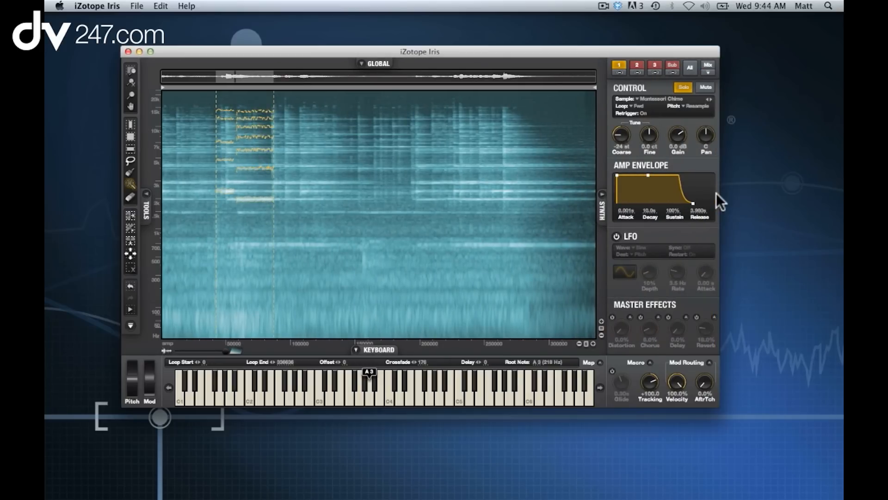
mouse_move(623, 180)
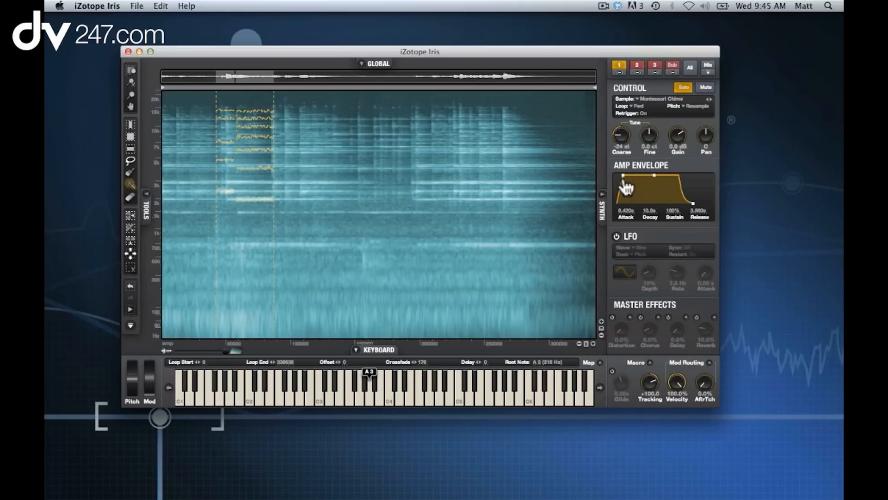
- Lengthen the amp envelope attack to 0.420s, turn on the Reverb master effect and keep Resample pitch mode
left_click(640, 254)
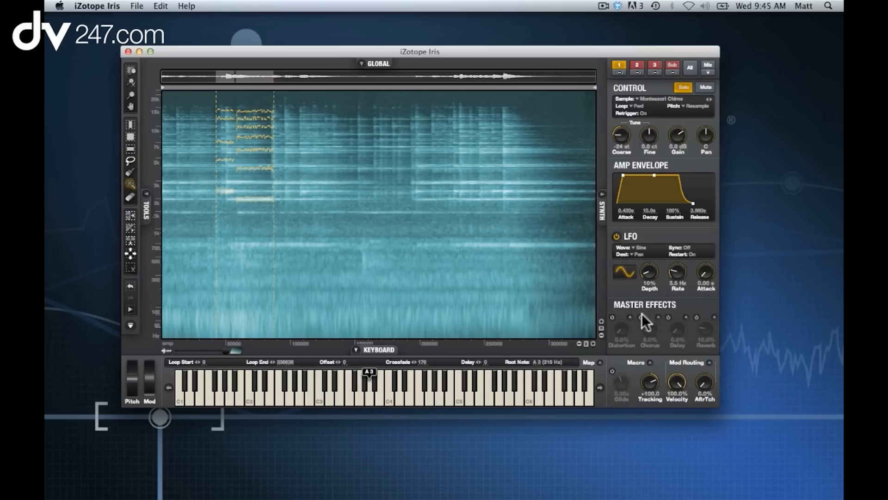
mouse_move(687, 332)
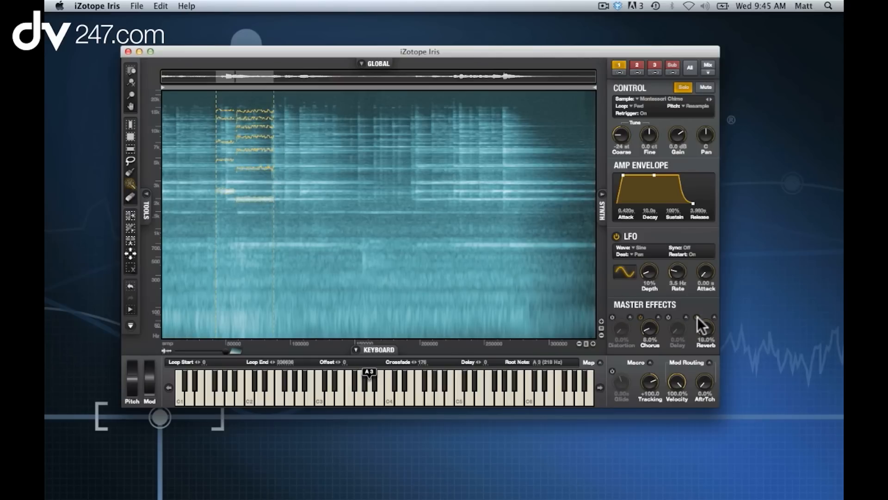
left_click(696, 105)
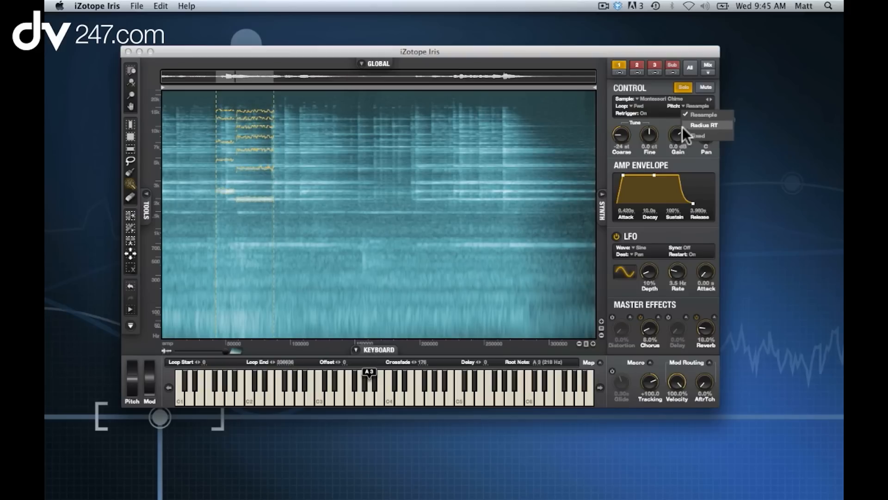
left_click(703, 105)
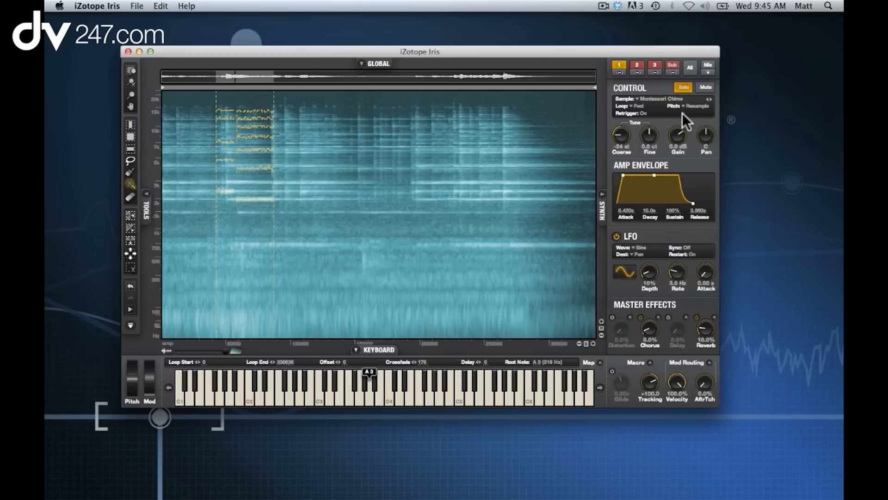
mouse_move(686, 126)
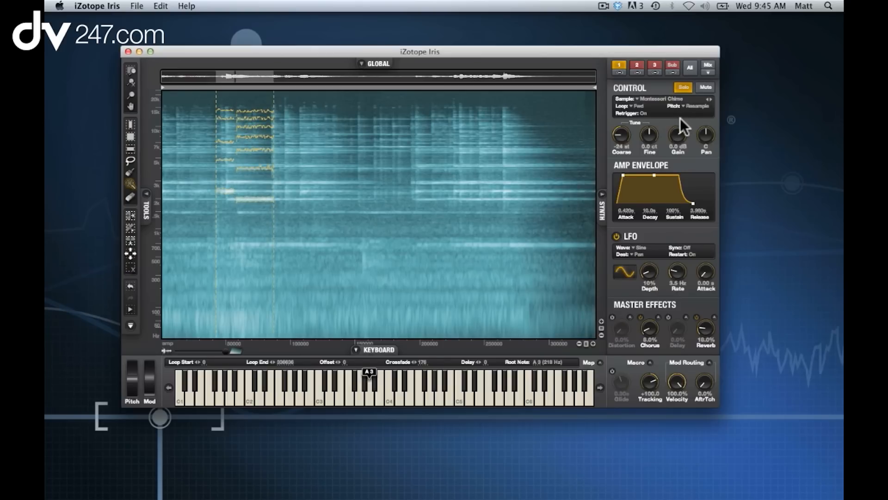
mouse_move(651, 93)
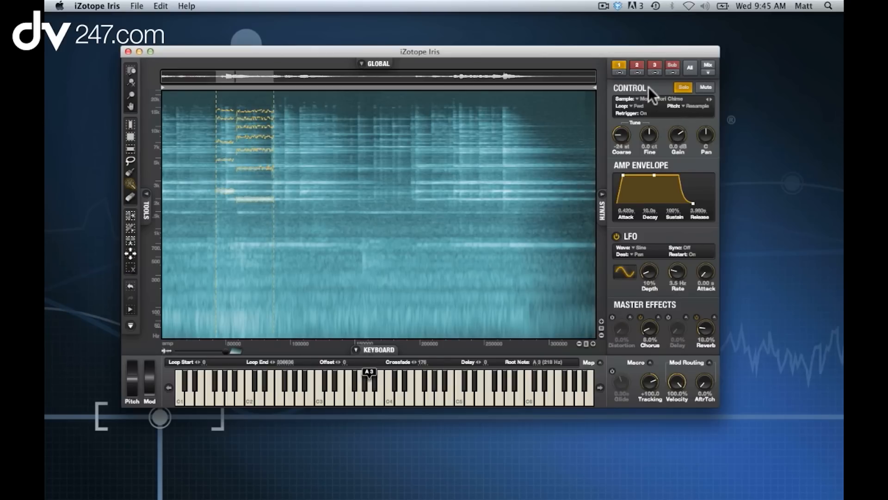
- View the Spurs and School Bell layers in turn, then show all three layers stacked
left_click(637, 66)
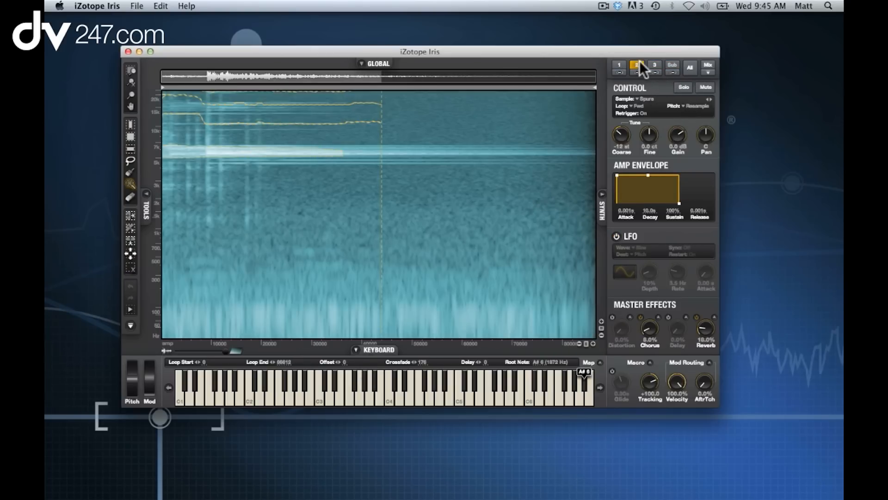
left_click(654, 65)
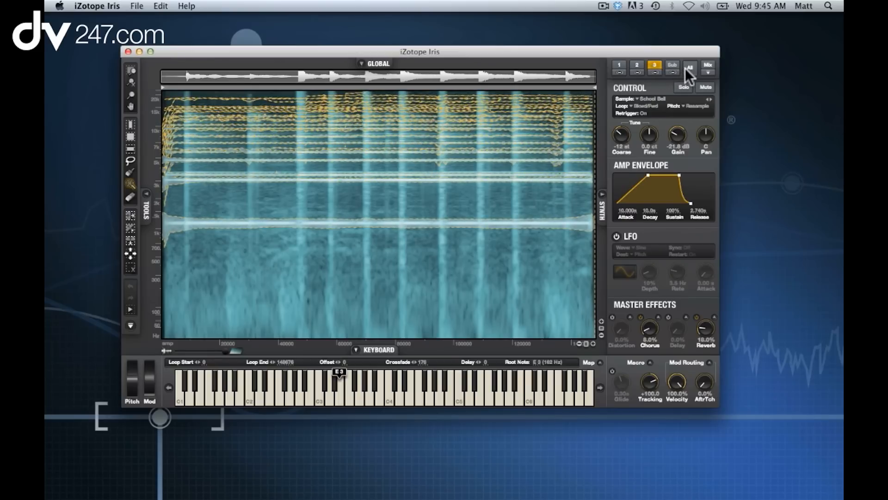
left_click(689, 67)
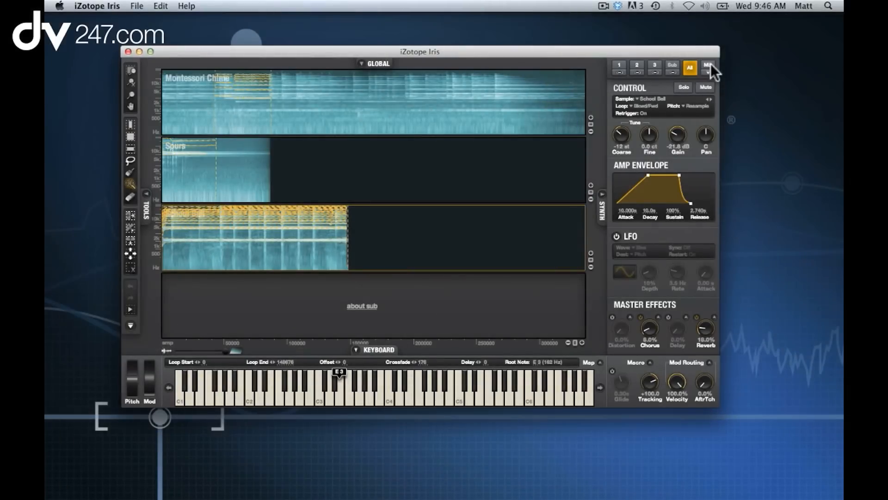
- Show the Mix overview of every layer, then return to the Montessori Chime layer editor
left_click(706, 66)
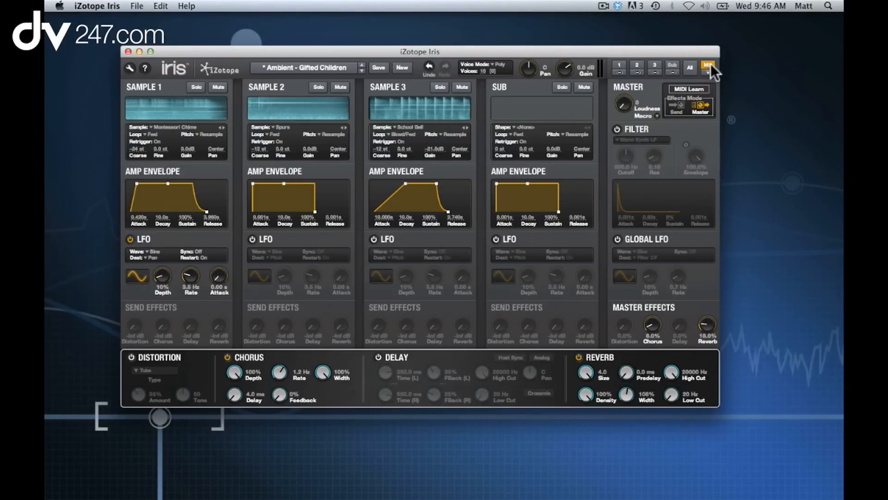
mouse_move(680, 172)
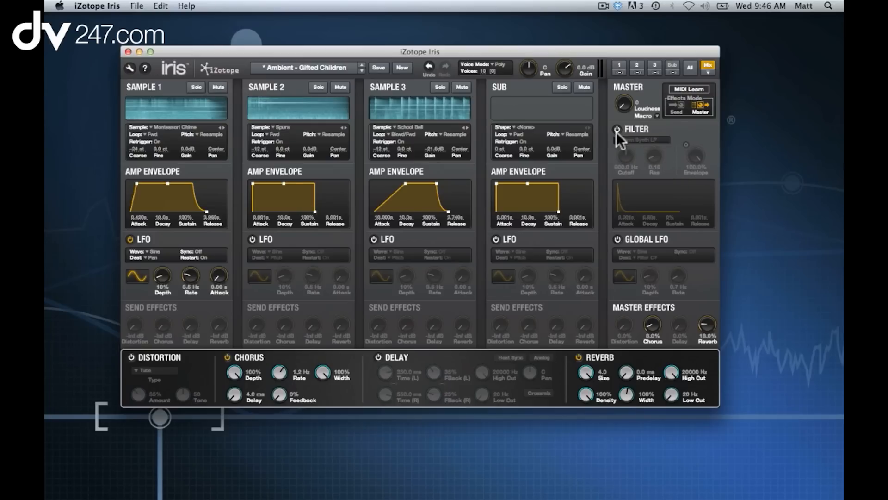
left_click(617, 130)
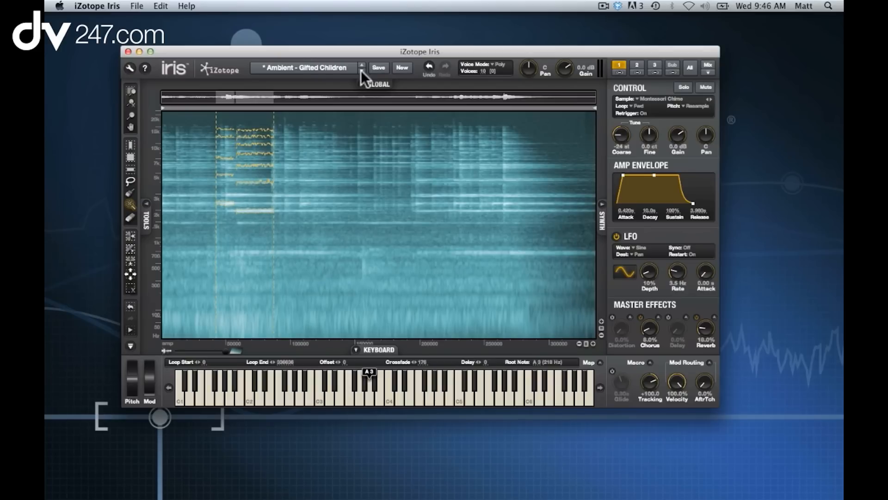
- Step through the presets Mermaids Haunt and Plankton, settling on Ambient – Mermaids Haunt
left_click(361, 68)
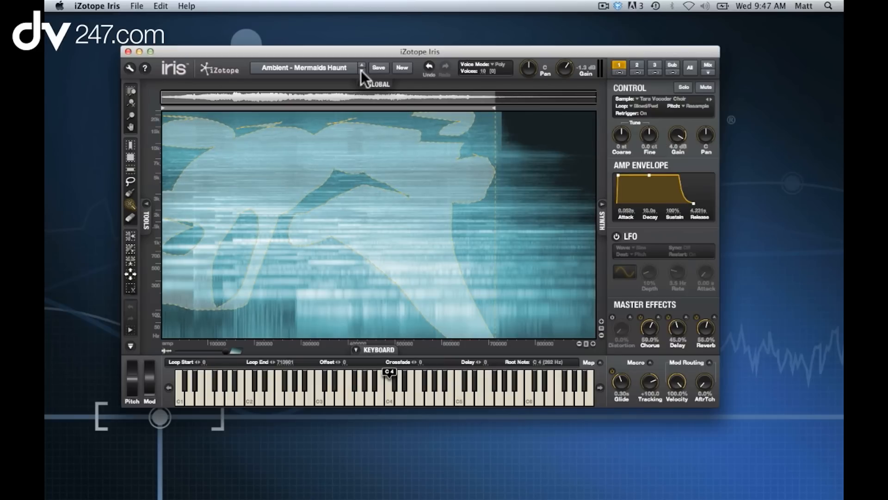
left_click(362, 68)
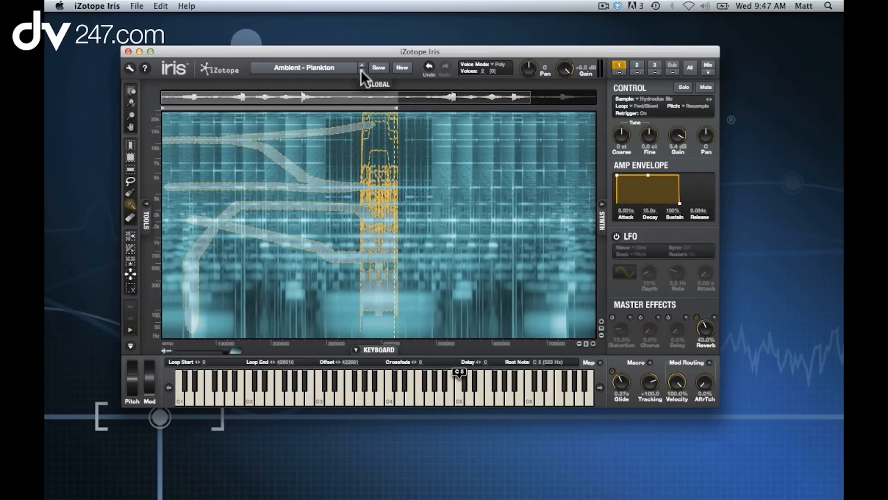
left_click(361, 67)
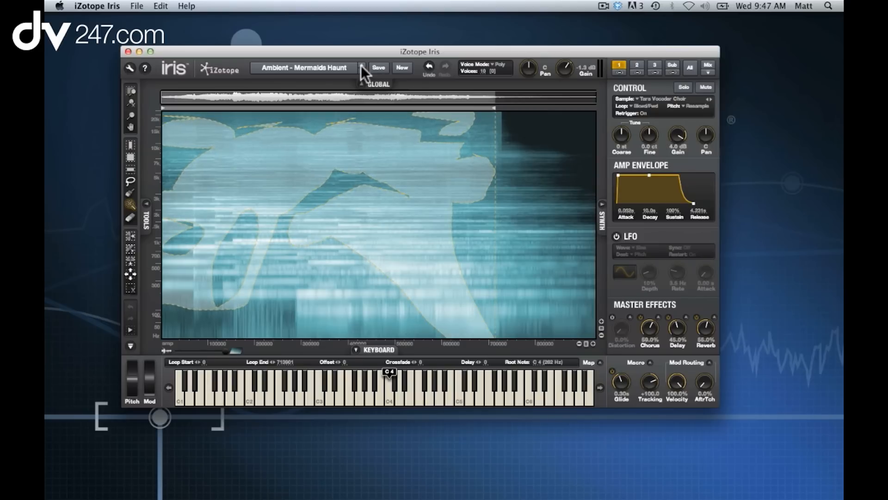